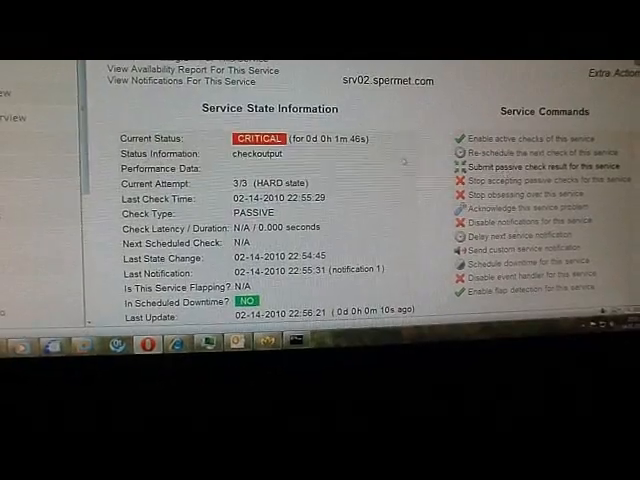
Step: Bring up the passive check result form for SRV02's Dummy Service with result WARNING
left_click(532, 156)
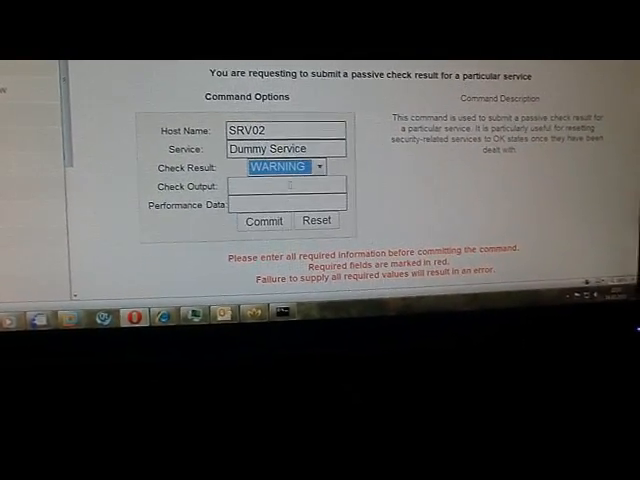
Step: Enter 'checkoutput' as the check output and commit, getting the Done confirmation
right_click(290, 184)
type("checkoutput")
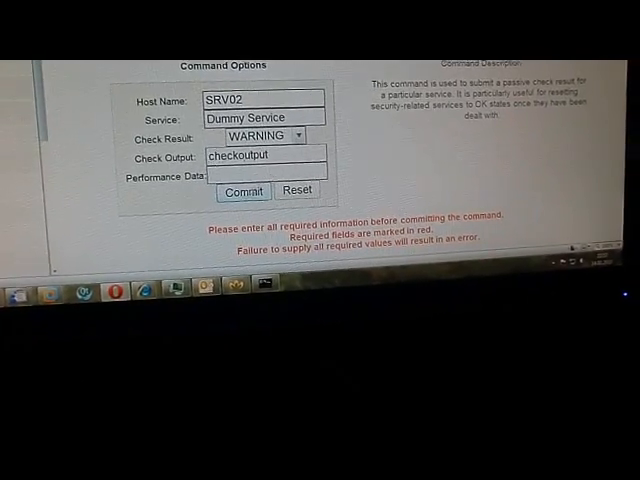
left_click(244, 192)
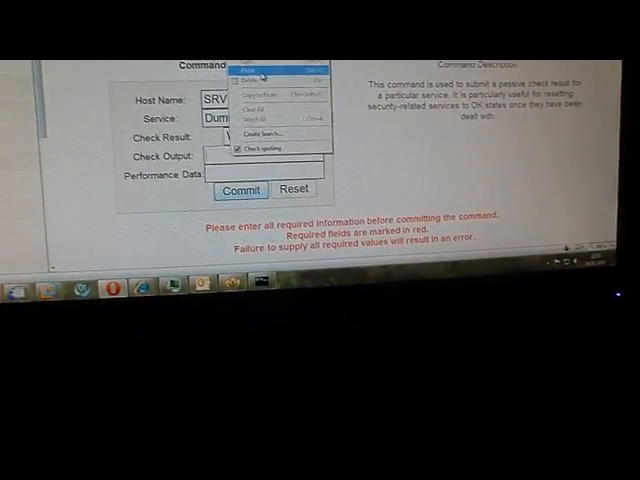
left_click(240, 188)
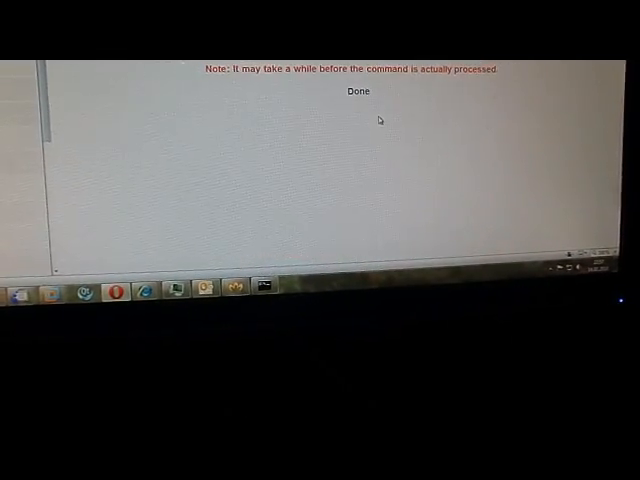